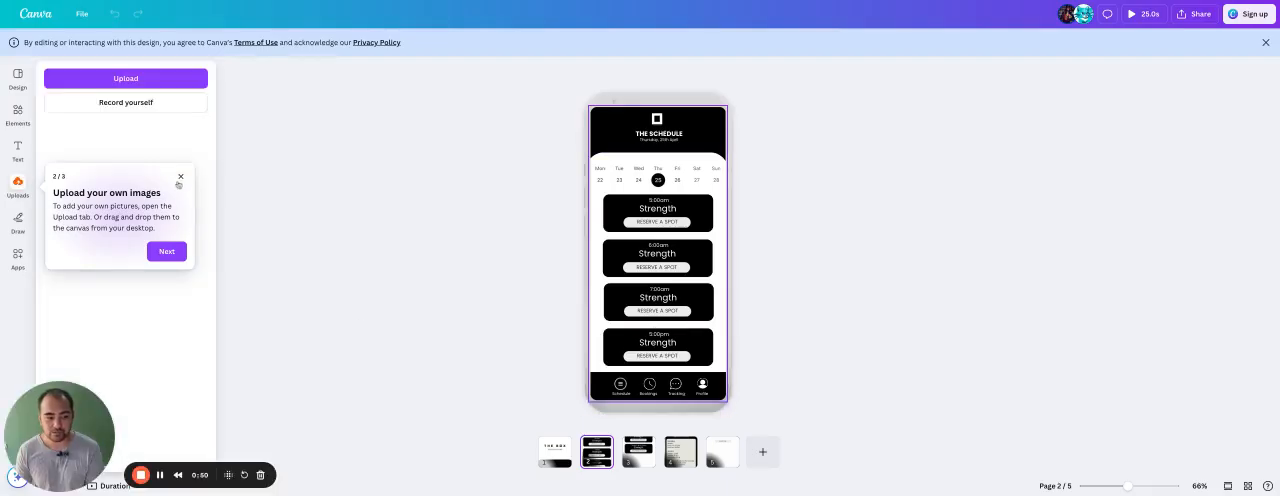
Review the mockup pages — login, tracking session notes, user profile — then the CRM questions document
{"action": "left_click", "coordinate": [554, 452]}
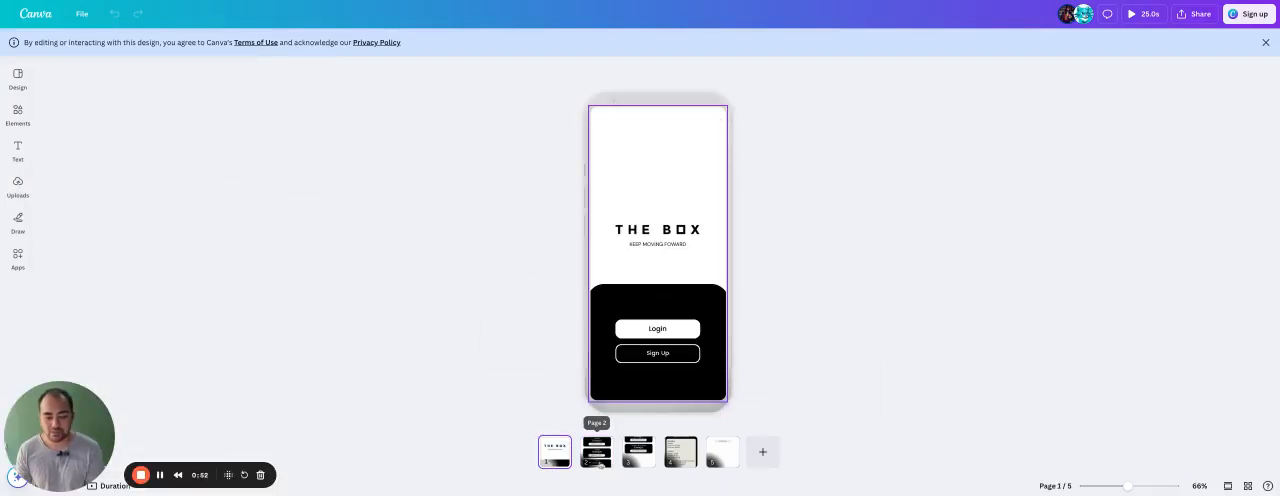
{"action": "left_click", "coordinate": [680, 452]}
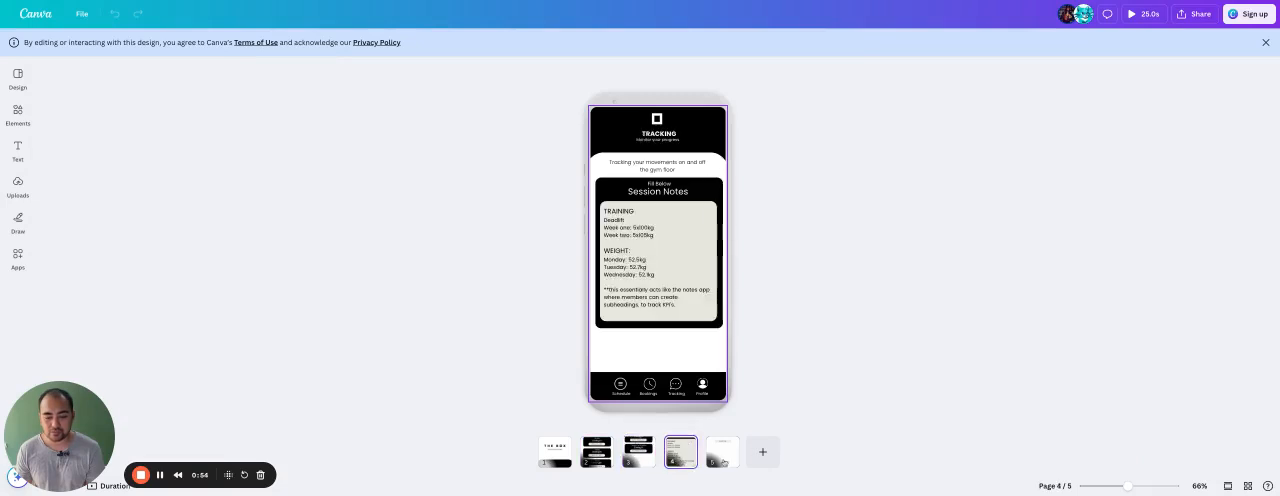
{"action": "left_click", "coordinate": [720, 452]}
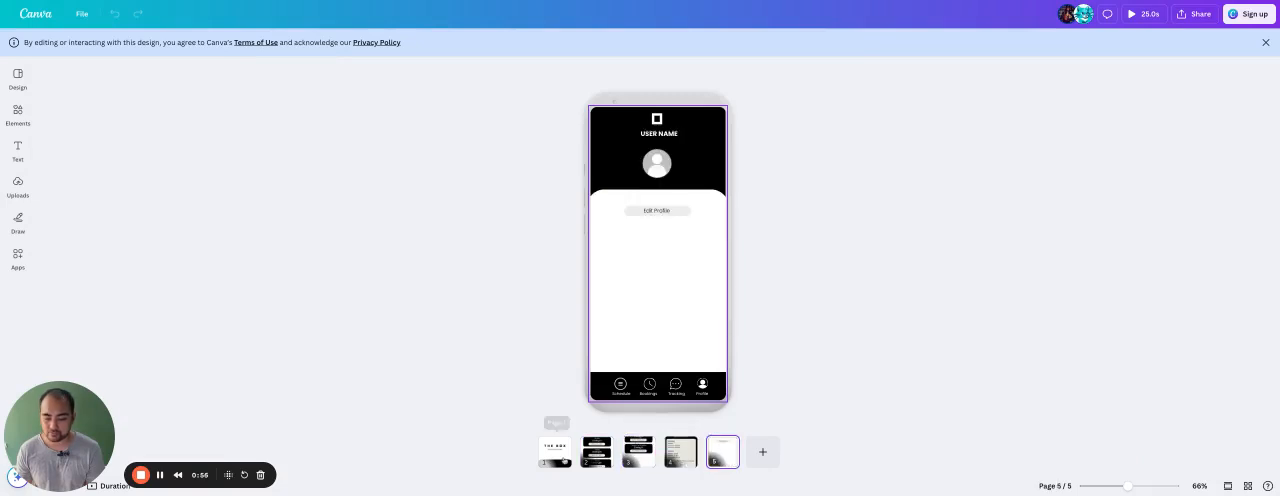
{"action": "left_click", "coordinate": [556, 452]}
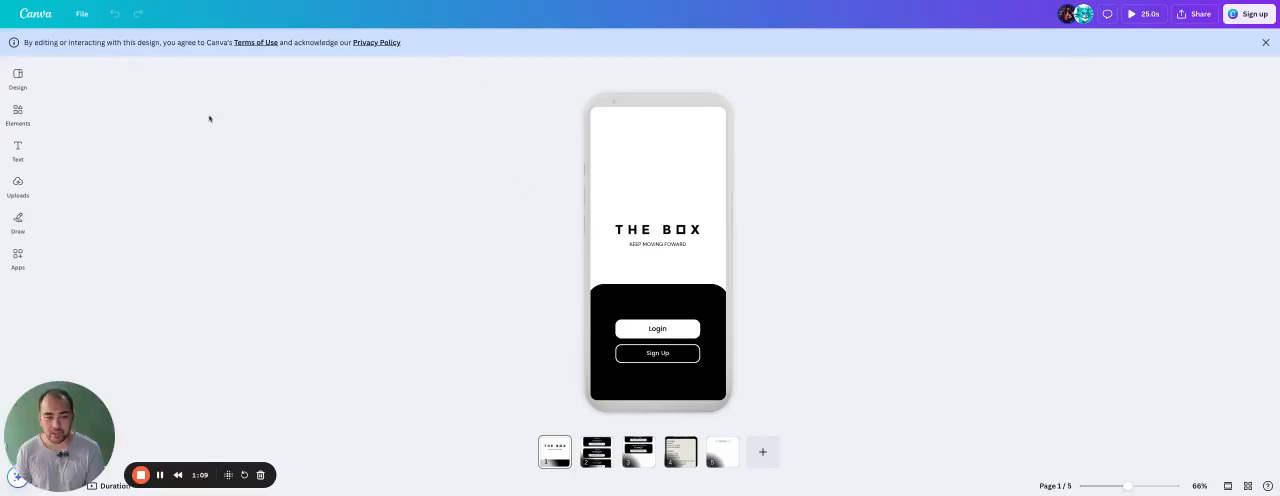
{"action": "mouse_move", "coordinate": [588, 104]}
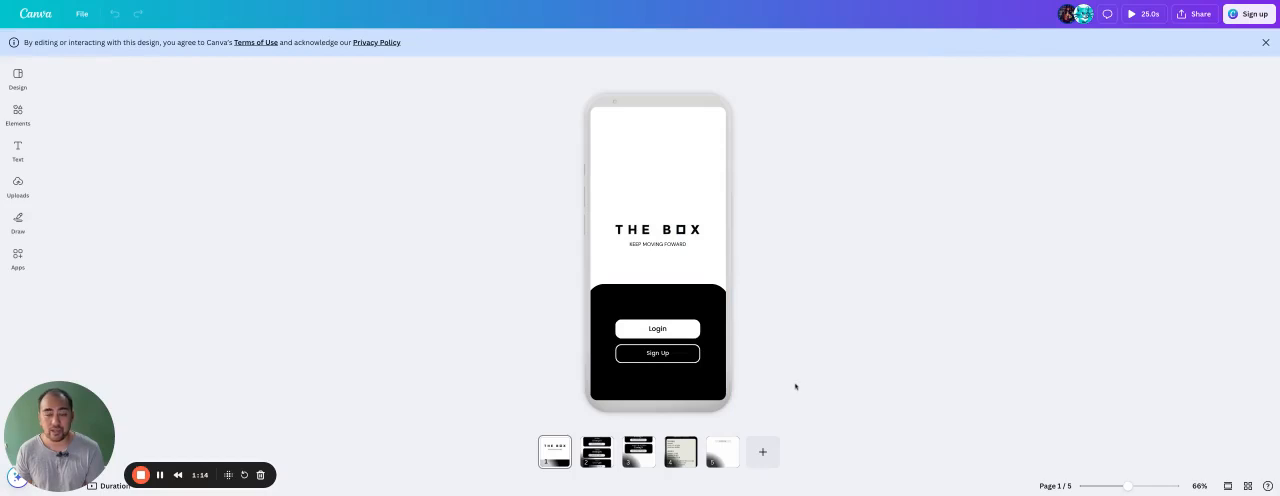
{"action": "mouse_move", "coordinate": [764, 228]}
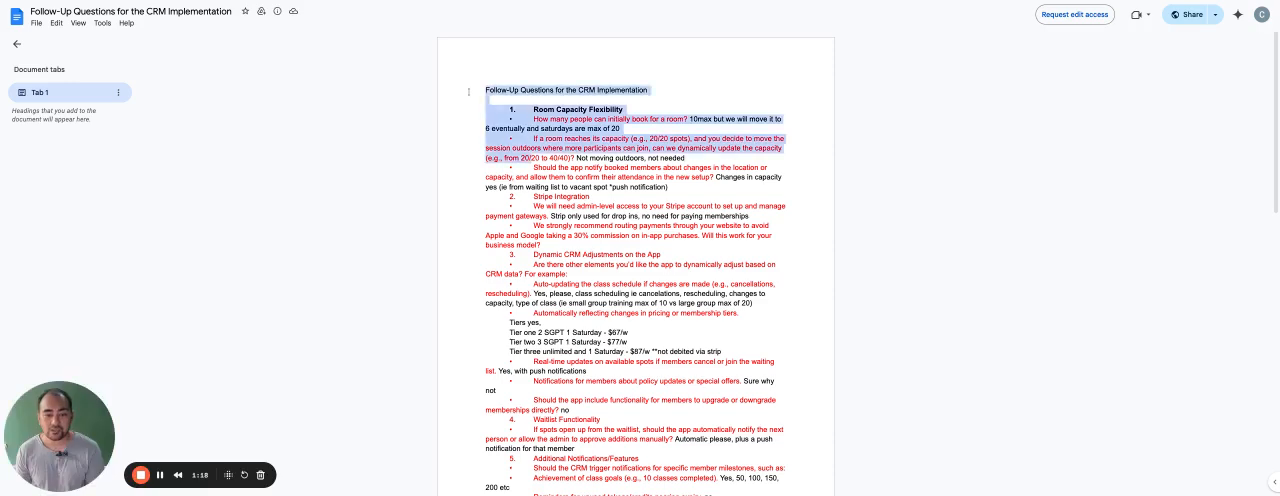
{"action": "scroll", "scroll_direction": "down", "scroll_amount": 3}
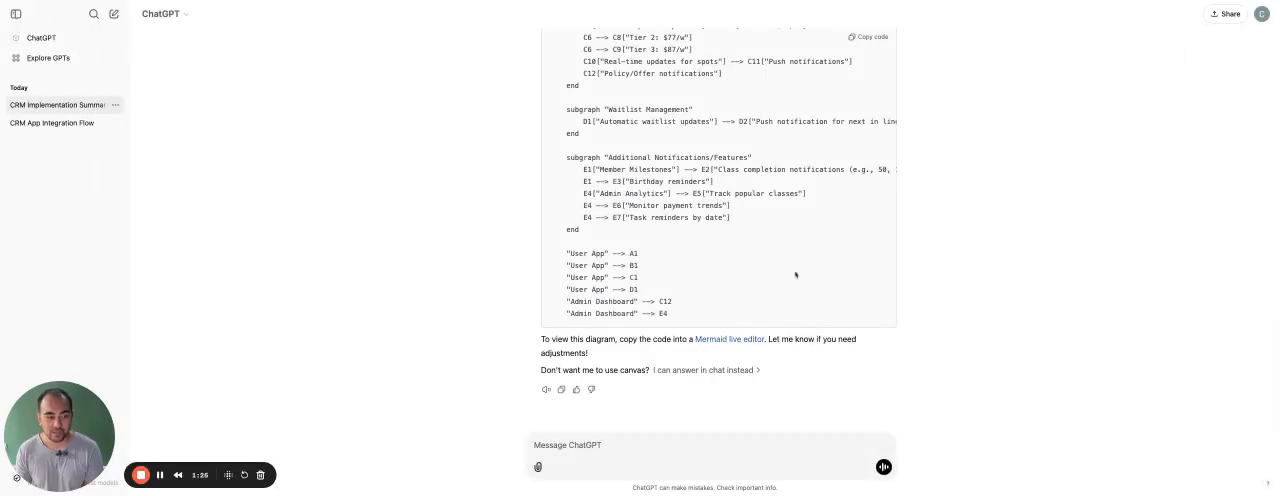
Scroll through ChatGPT's generated Mermaid flowchart code to review it
{"action": "scroll", "scroll_direction": "down", "scroll_amount": 3}
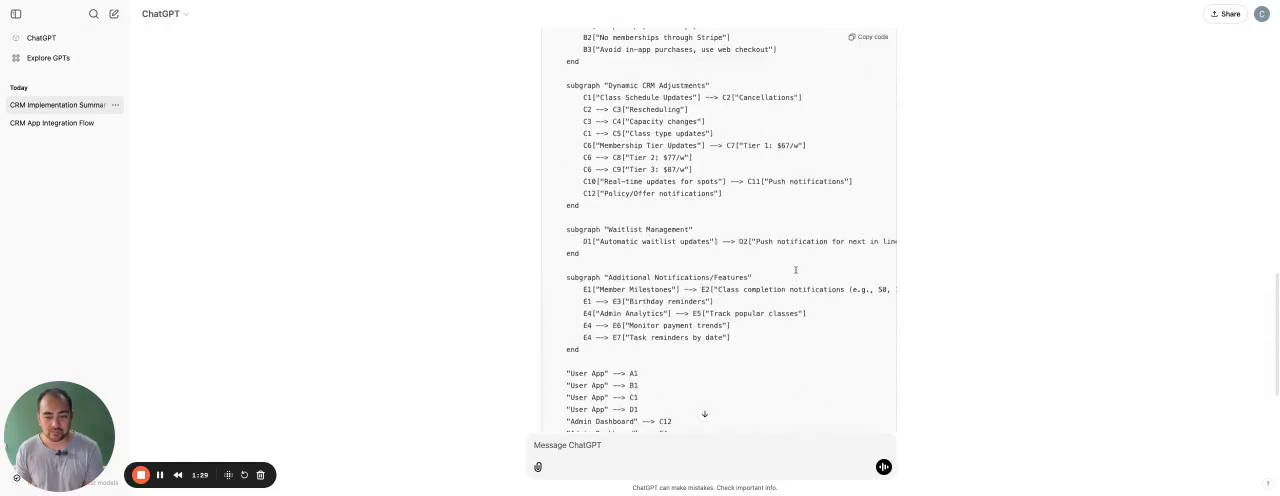
{"action": "scroll", "scroll_direction": "down", "scroll_amount": 3}
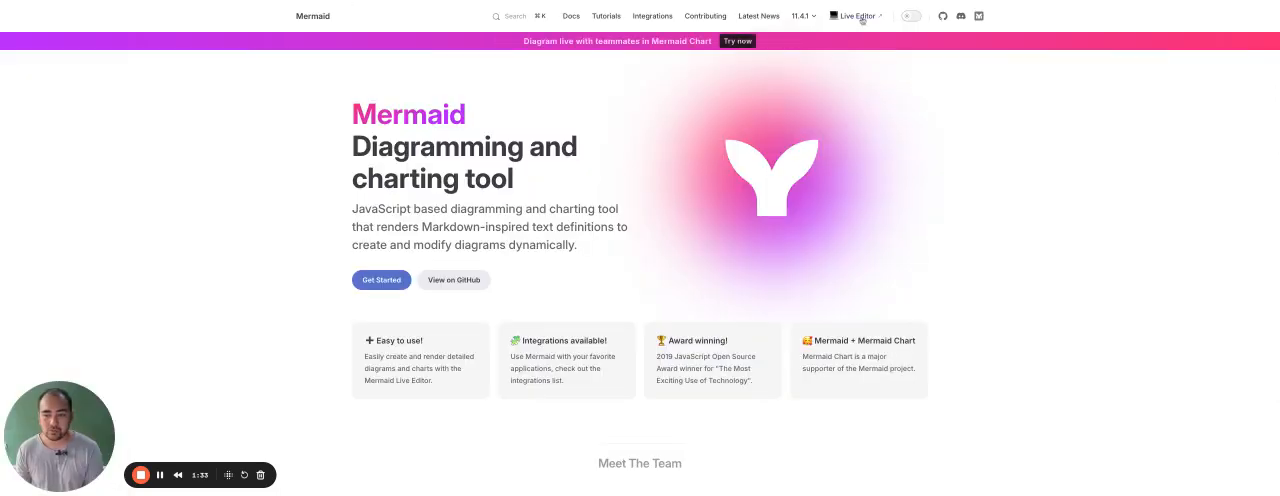
Load the CRM flowchart code into the Mermaid Live Editor so the diagram renders
{"action": "left_click", "coordinate": [856, 16]}
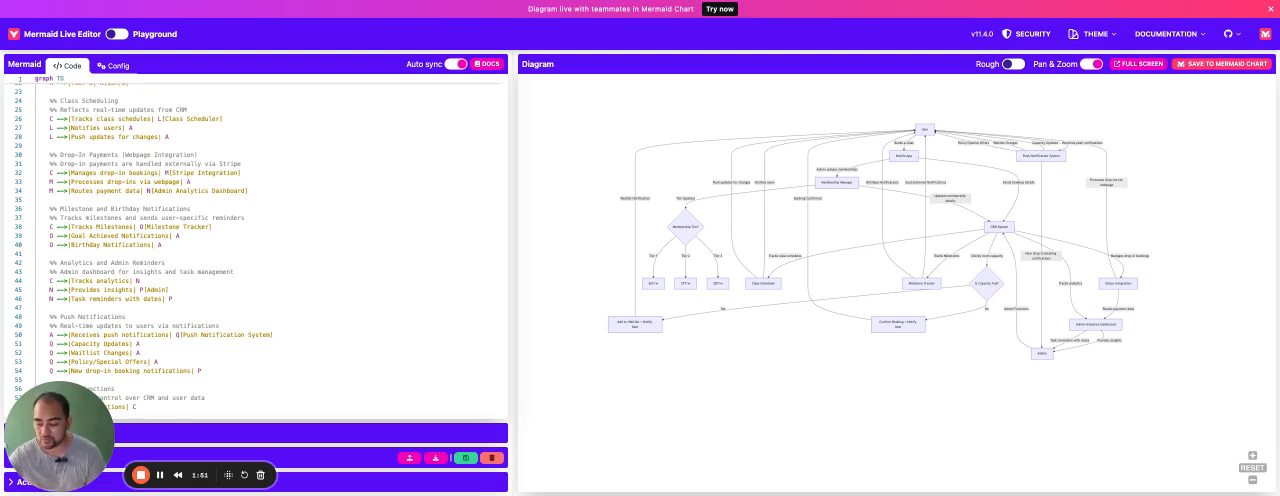
{"action": "mouse_move", "coordinate": [612, 180]}
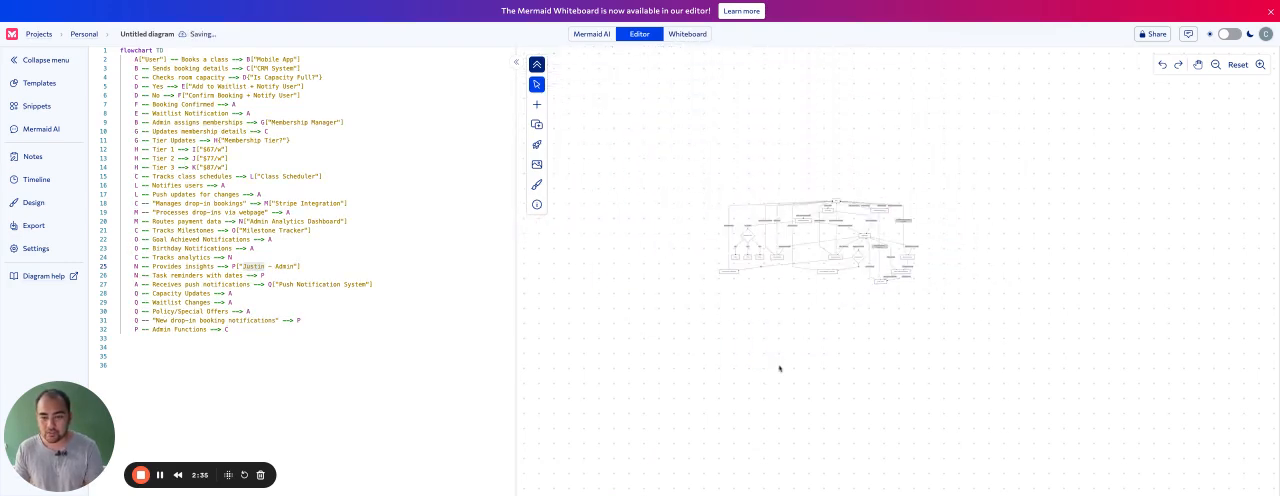
View the rendered CRM data-flow diagram at full size in the Playground
{"action": "left_click", "coordinate": [1152, 34]}
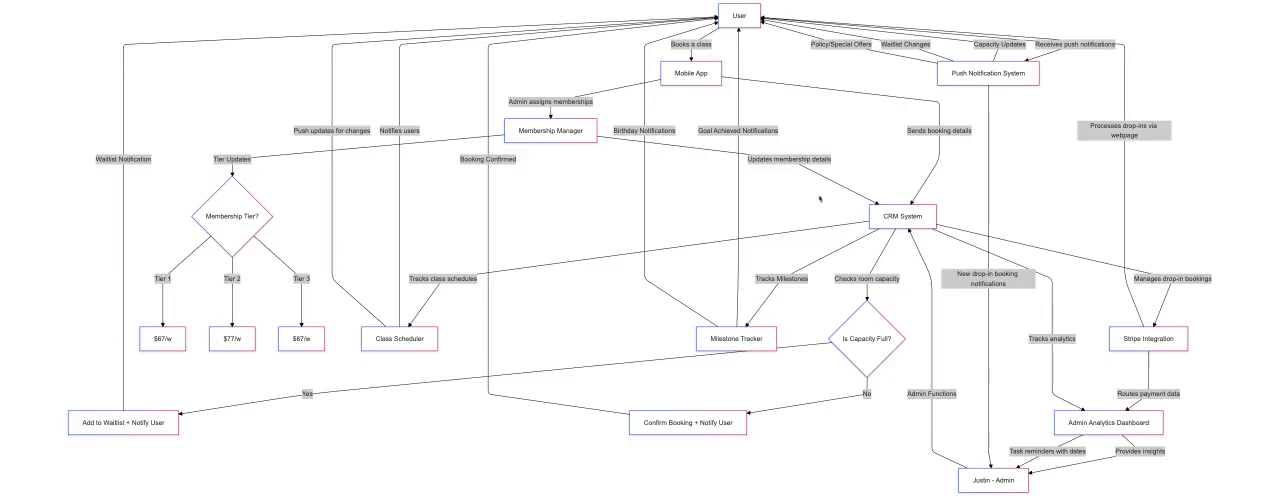
{"action": "mouse_move", "coordinate": [580, 204]}
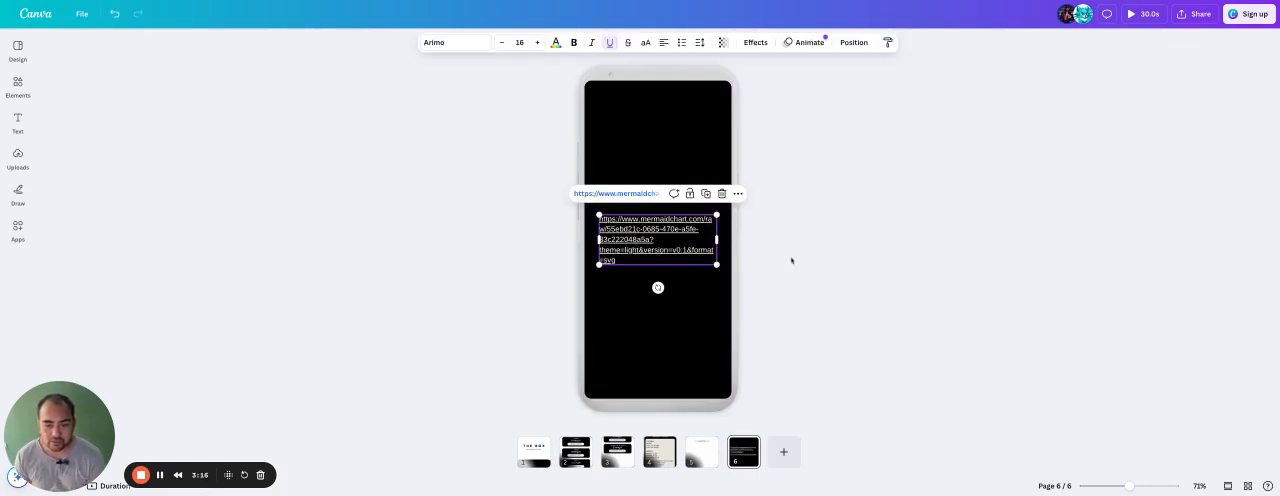
Remove the pasted Mermaid link from the new sixth page and bring up mobile mockup templates
{"action": "left_click", "coordinate": [16, 156]}
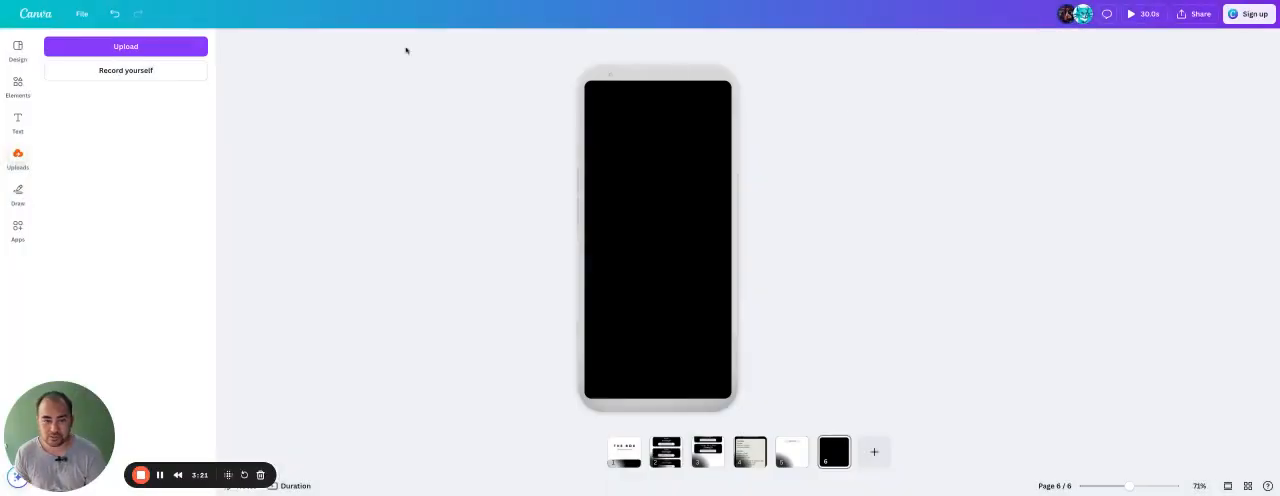
{"action": "mouse_move", "coordinate": [688, 144]}
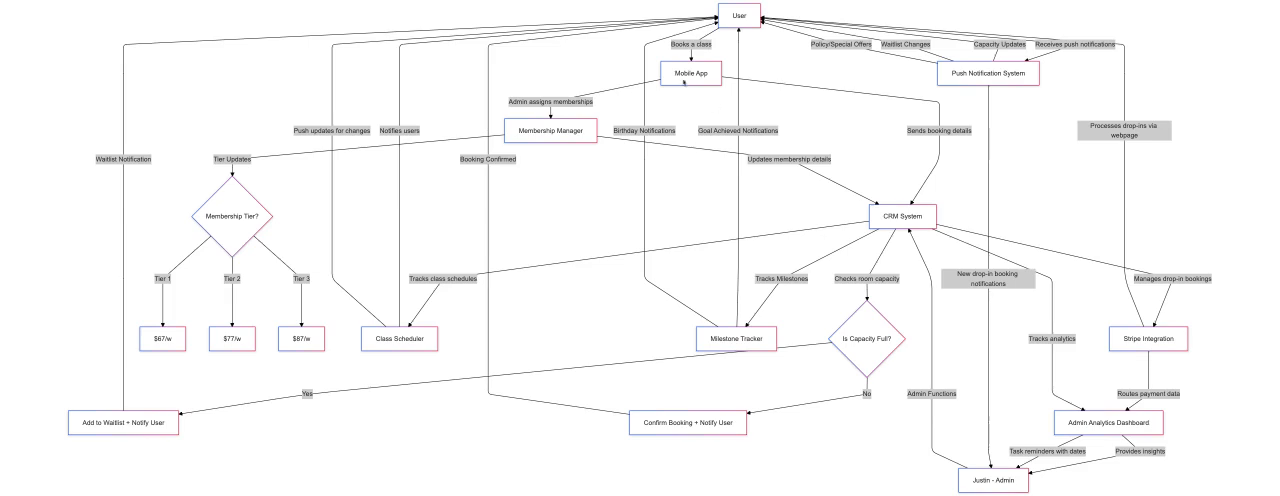
{"action": "mouse_move", "coordinate": [312, 12]}
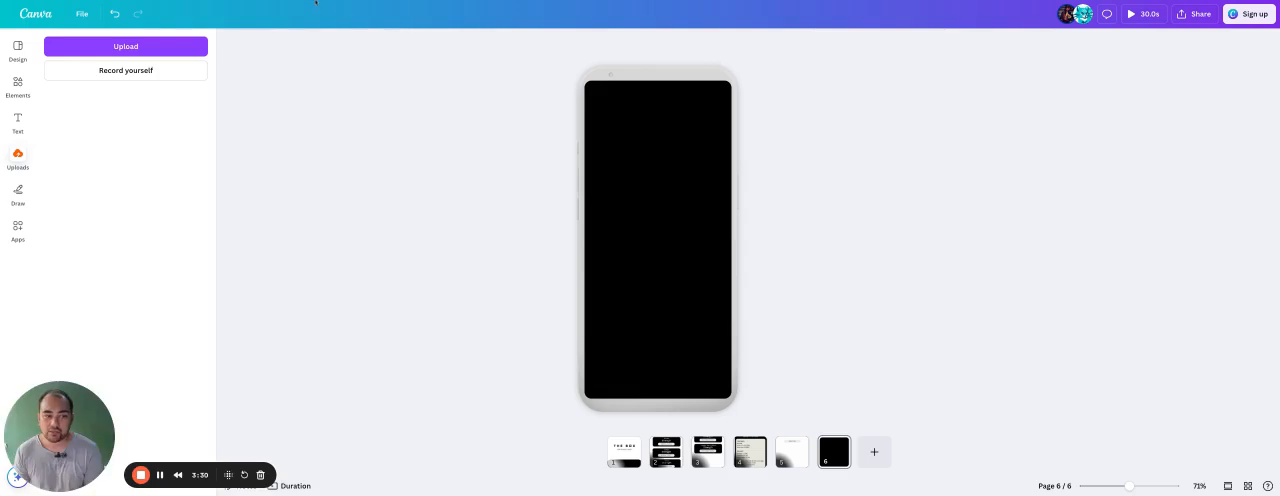
{"action": "left_click", "coordinate": [16, 50]}
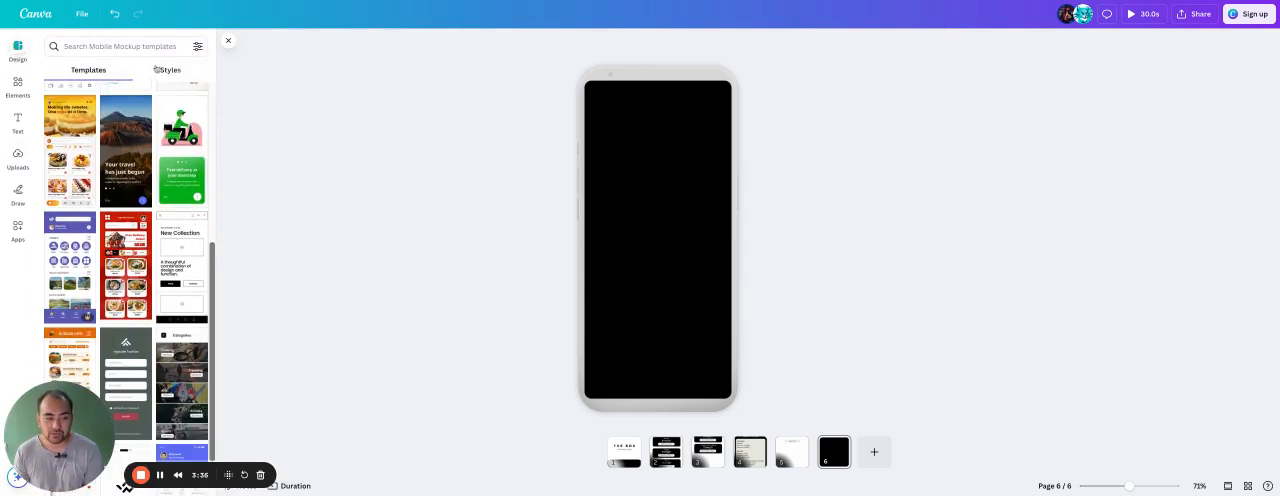
Scroll further through the Mobile Mockup template list beside the blank sixth page
{"action": "scroll", "scroll_direction": "down", "scroll_amount": 3}
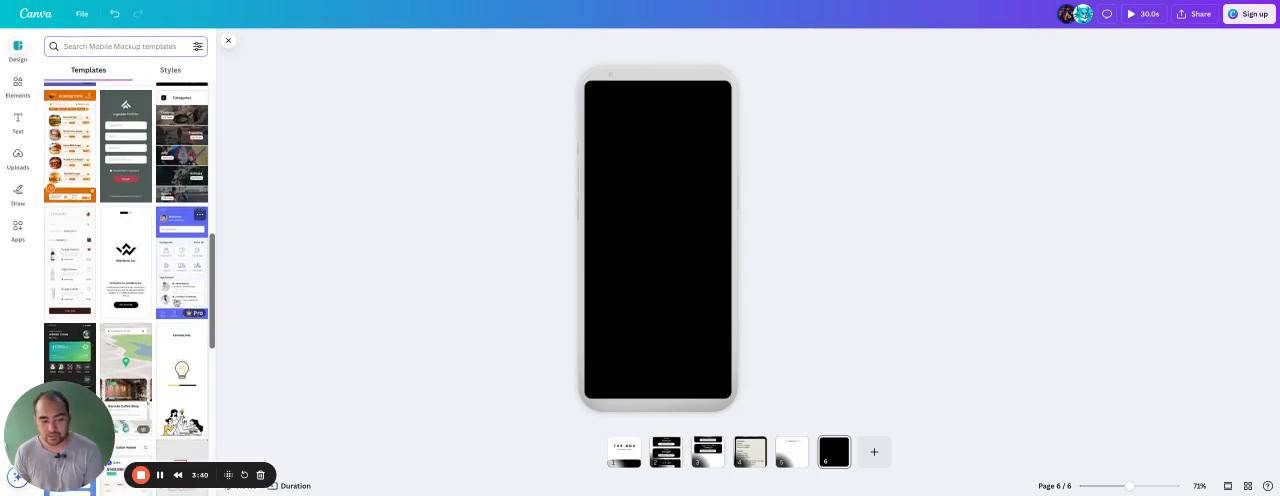